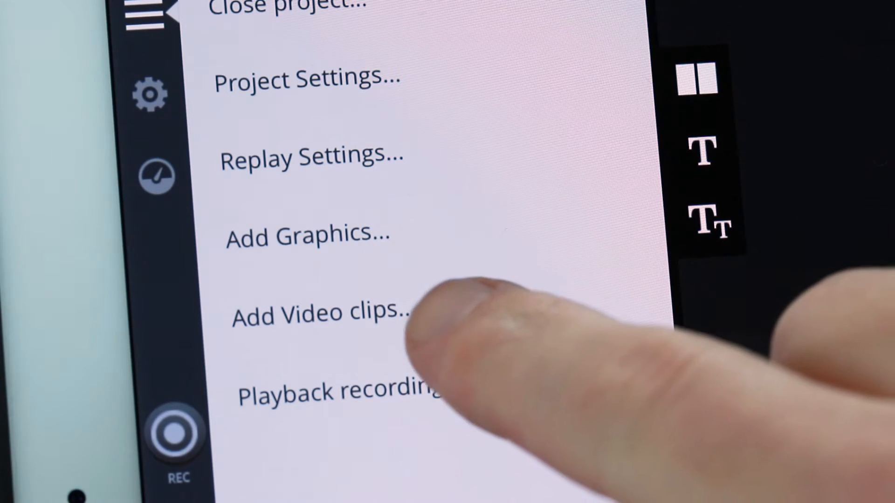
Step: Add the Sling Footage and MV Tech Showcase clips to the Video Clips list
left_click(317, 314)
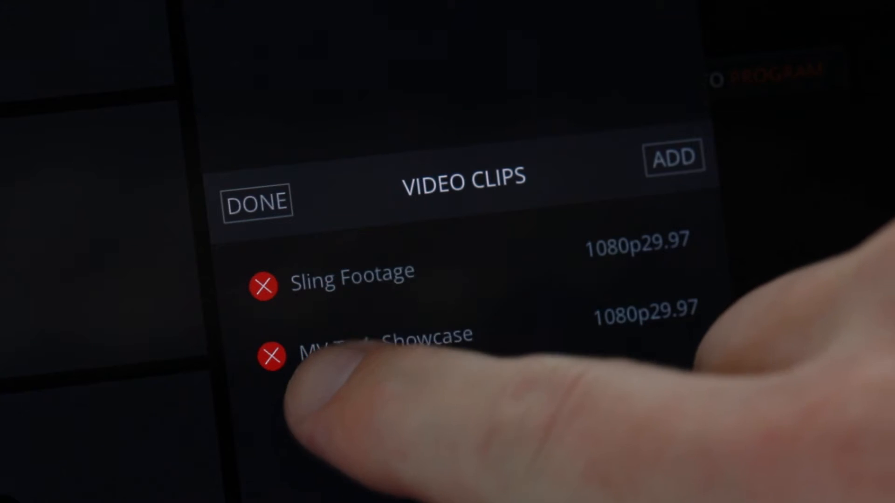
Step: Finish the import and load Sling Footage.mp4 into Preview
left_click(256, 200)
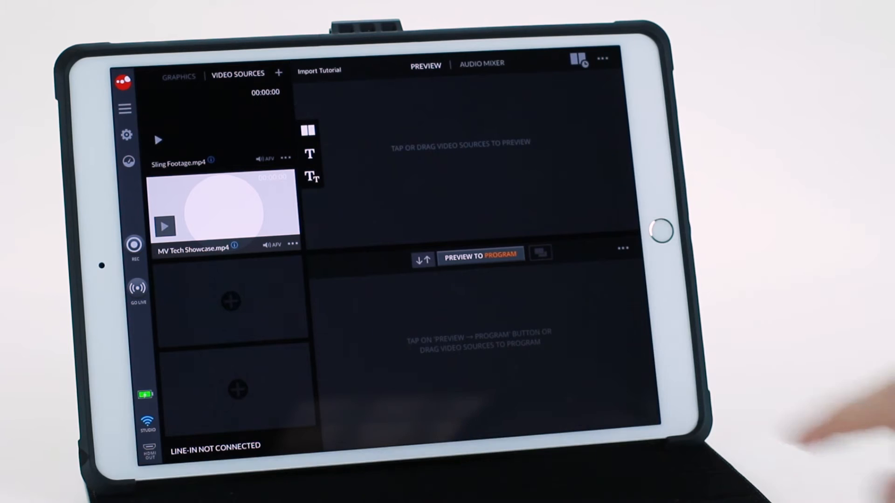
left_click(158, 140)
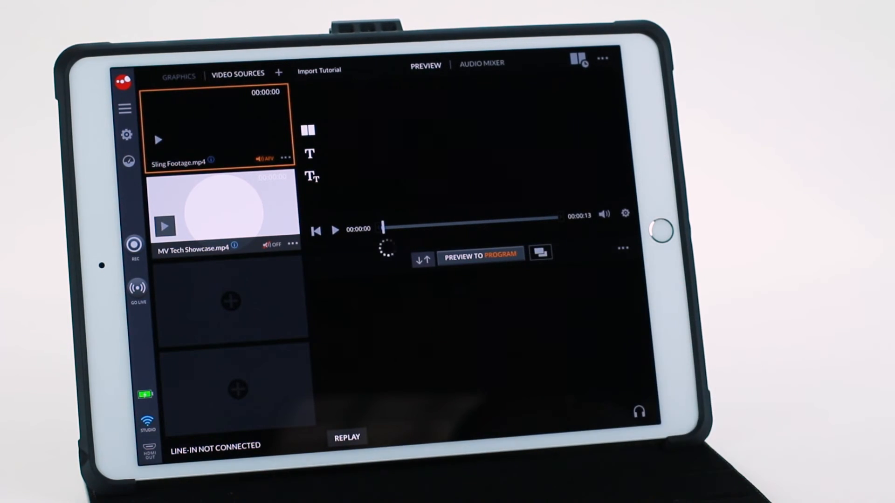
Step: Import Full screen graphic.jpg and Lower Third.png from the Mark 64GB drive
left_click(336, 229)
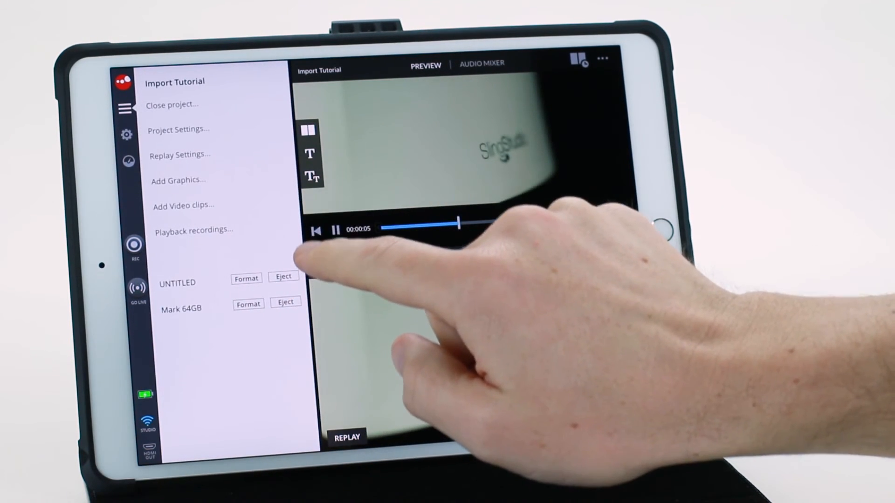
left_click(178, 181)
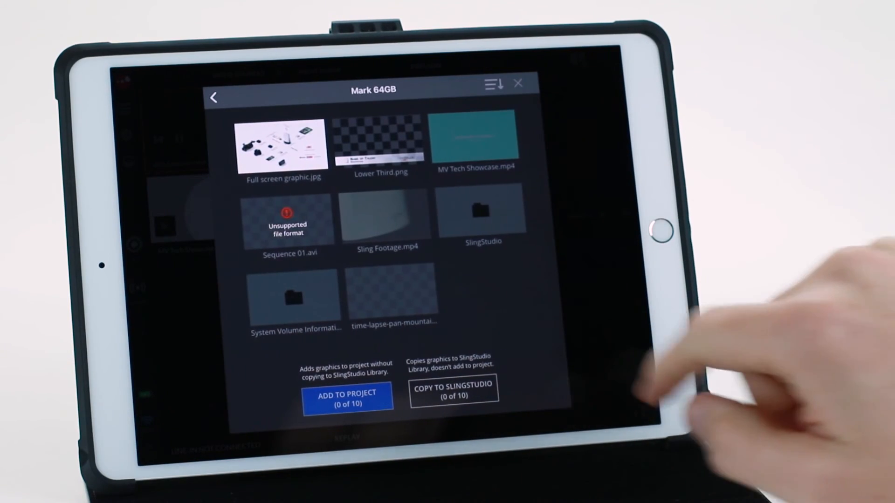
left_click(377, 140)
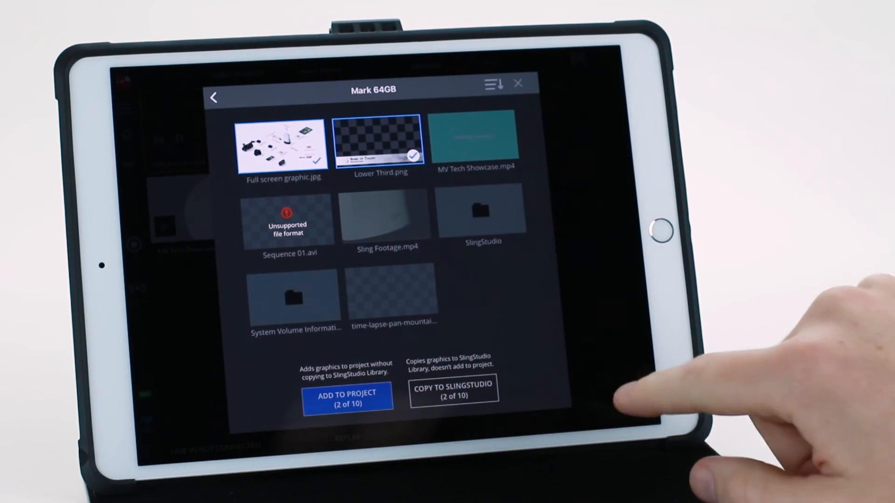
left_click(347, 396)
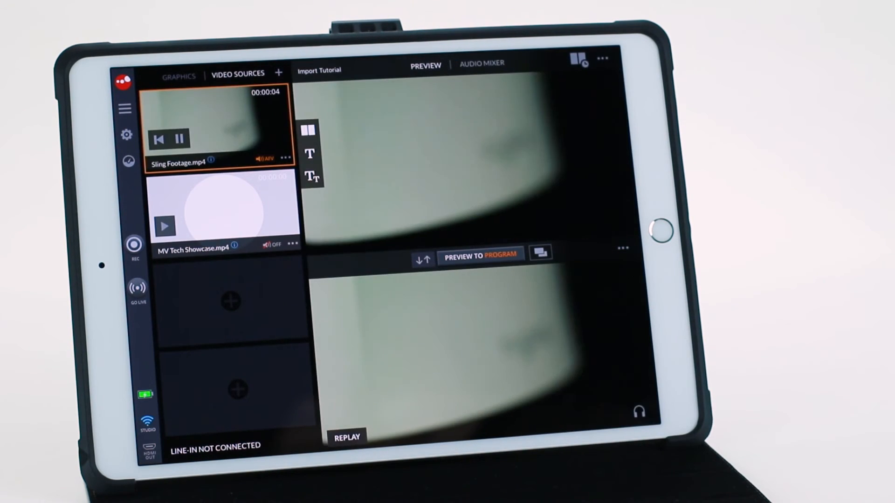
Step: Preview Full screen graphic_1 at full screen with Lower Third_1 overlaid
left_click(178, 75)
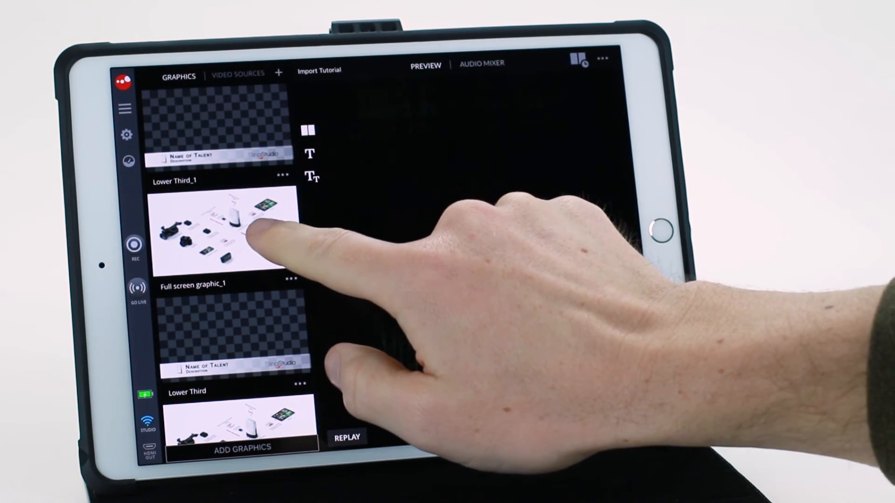
left_click(227, 234)
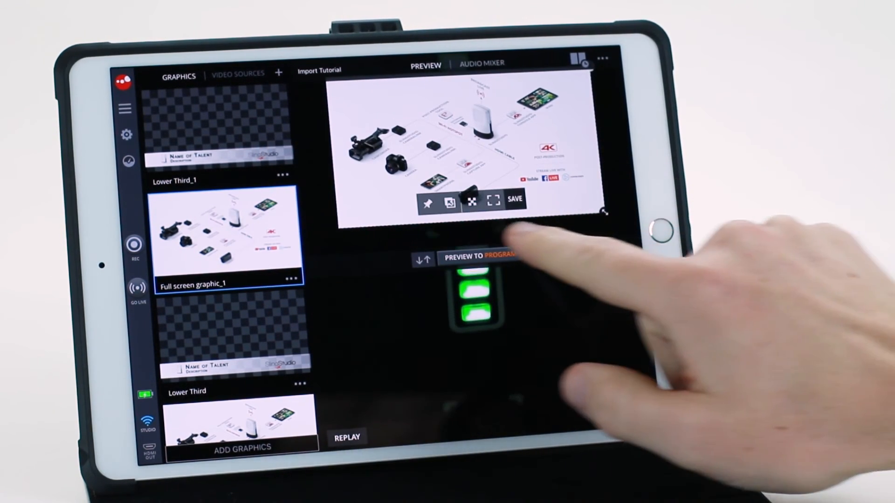
left_click(489, 203)
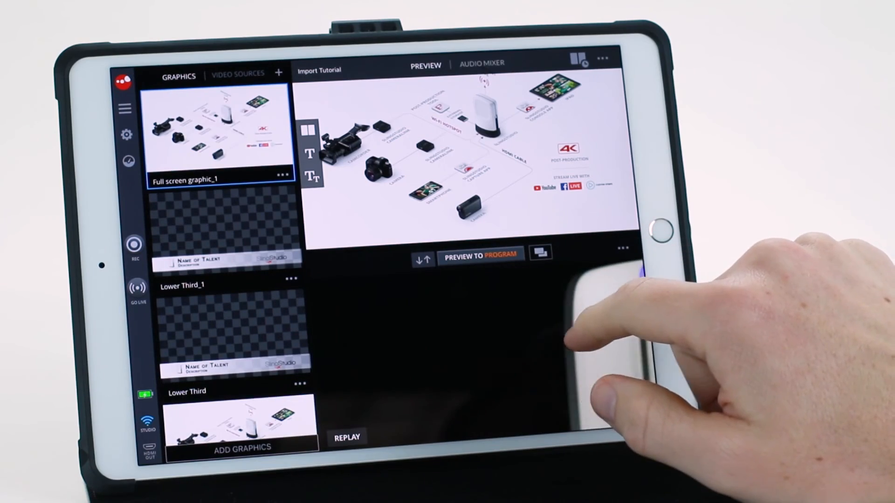
left_click(227, 231)
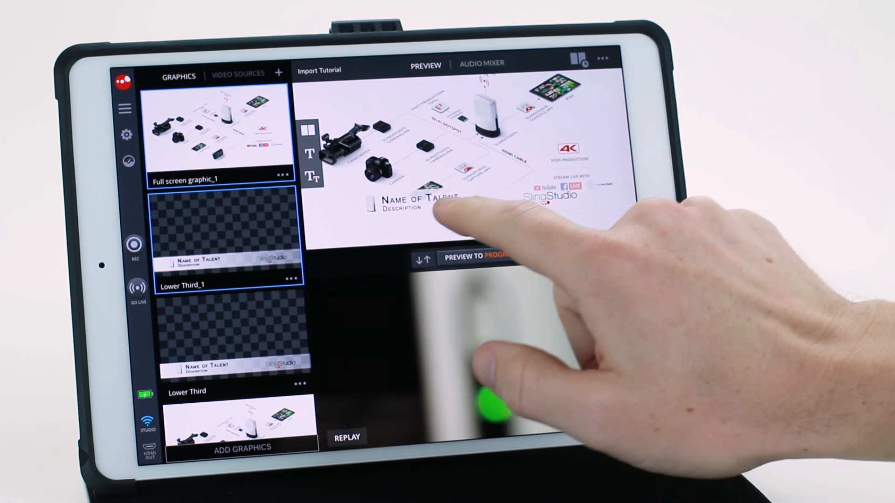